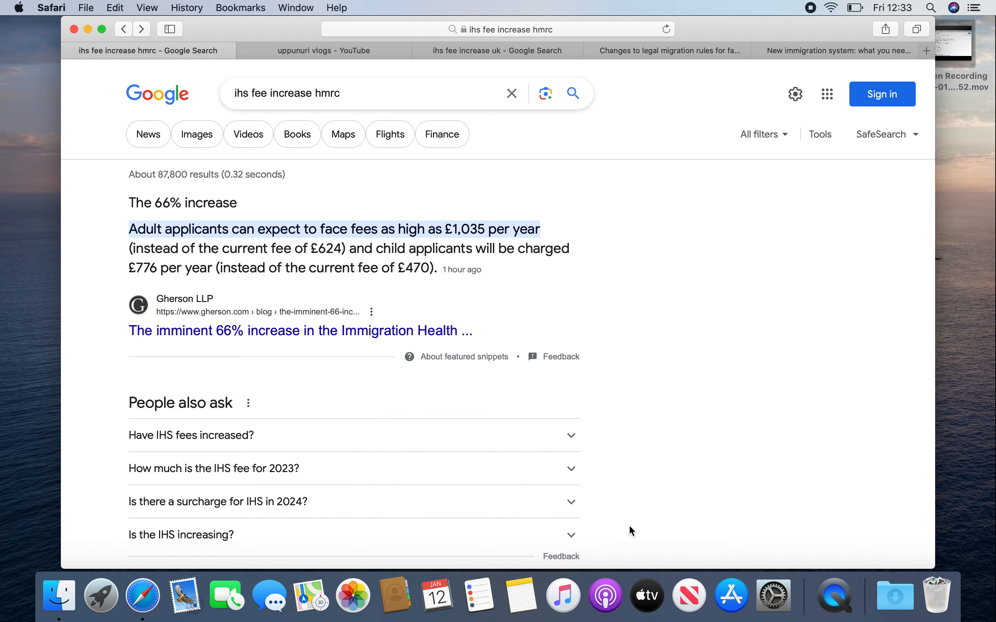
mouse_move(356, 62)
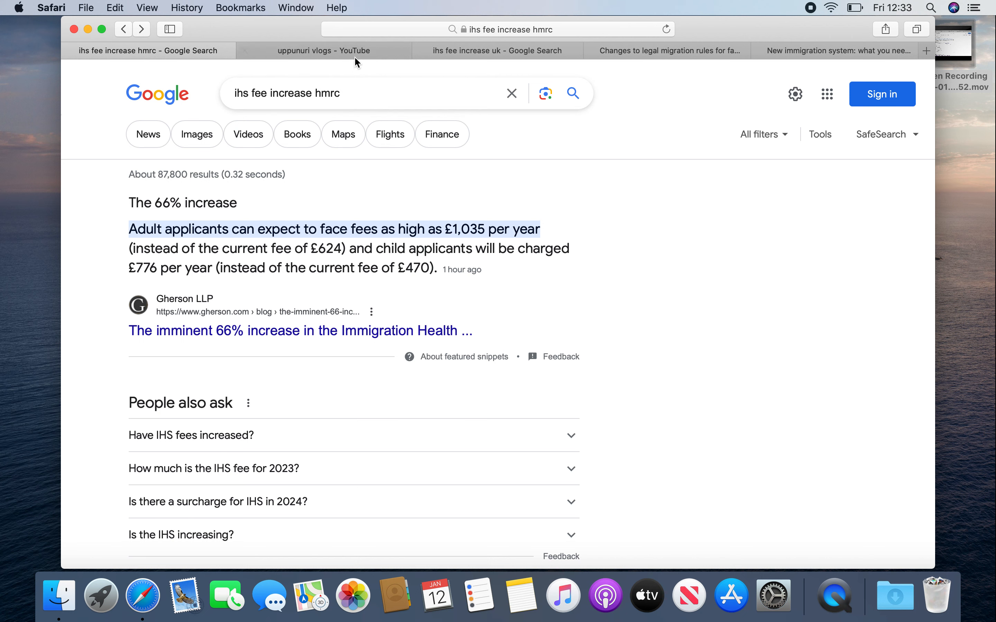
Step: View the 'uppunuri vlogs' YouTube channel page, then return to the IHS fee search results
click(323, 50)
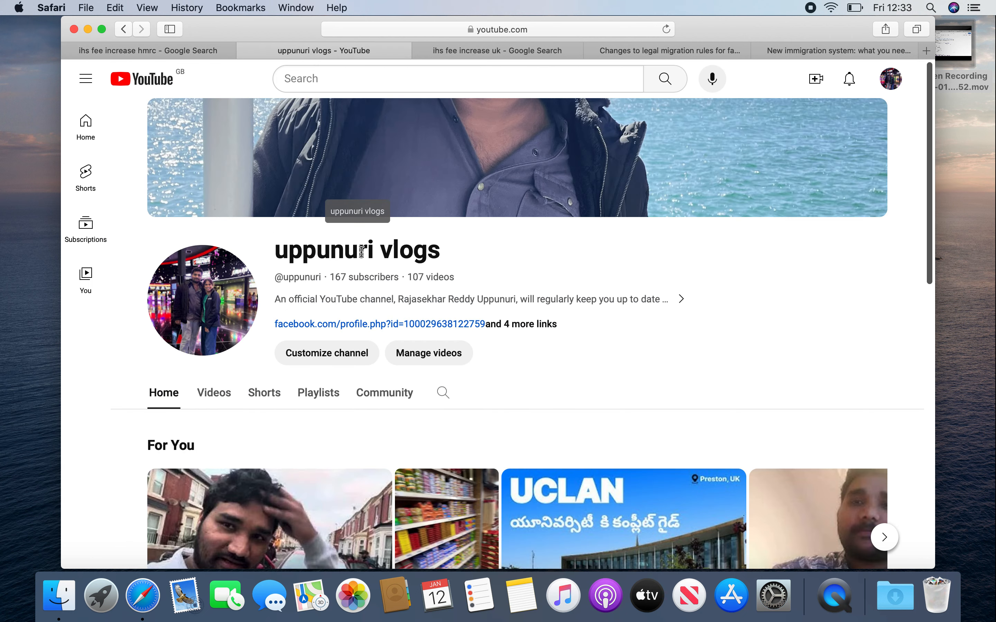
mouse_move(320, 277)
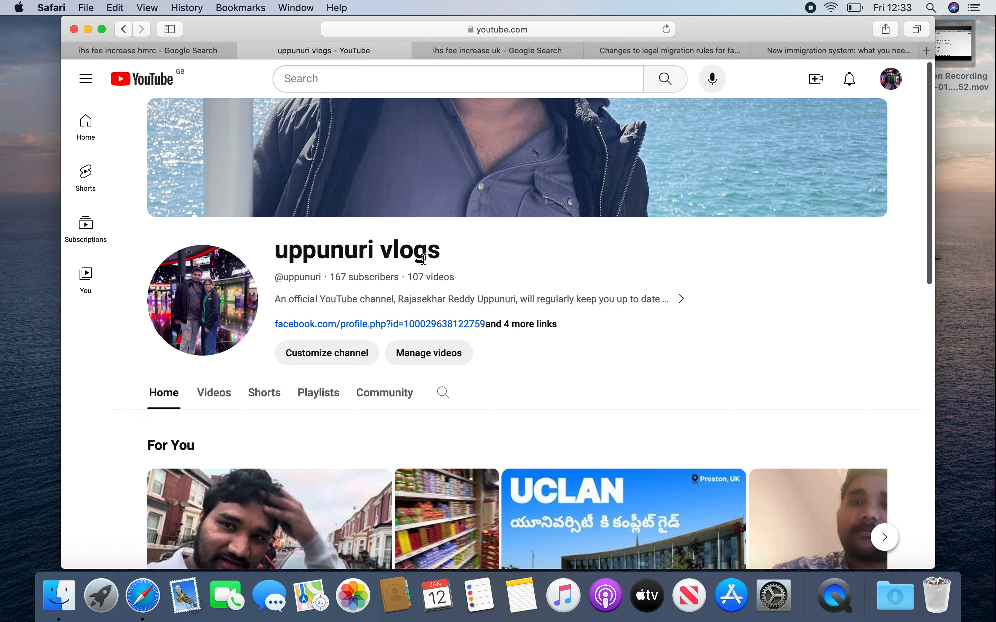
mouse_move(395, 300)
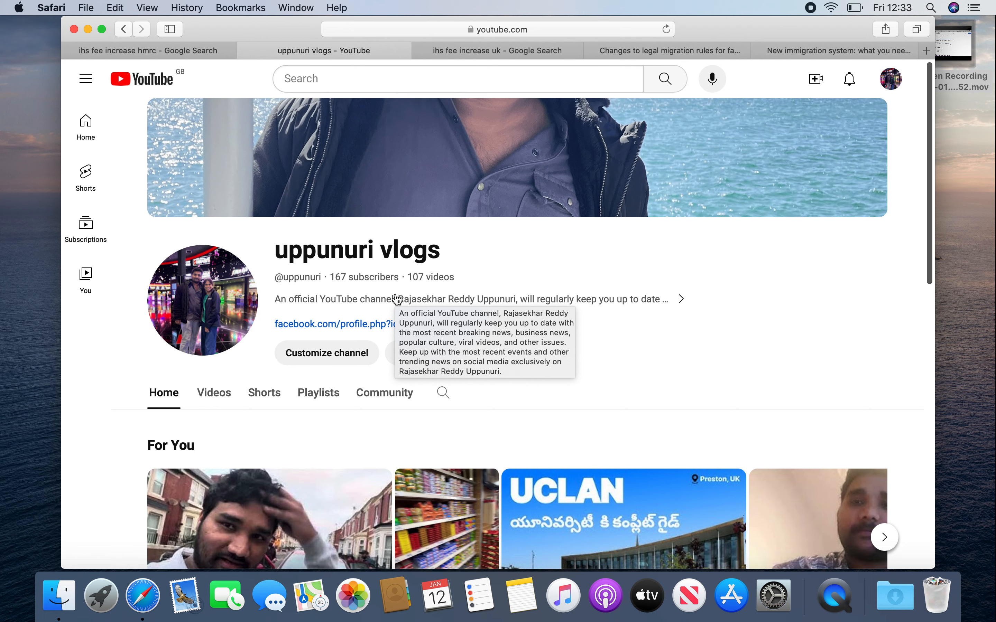
click(146, 51)
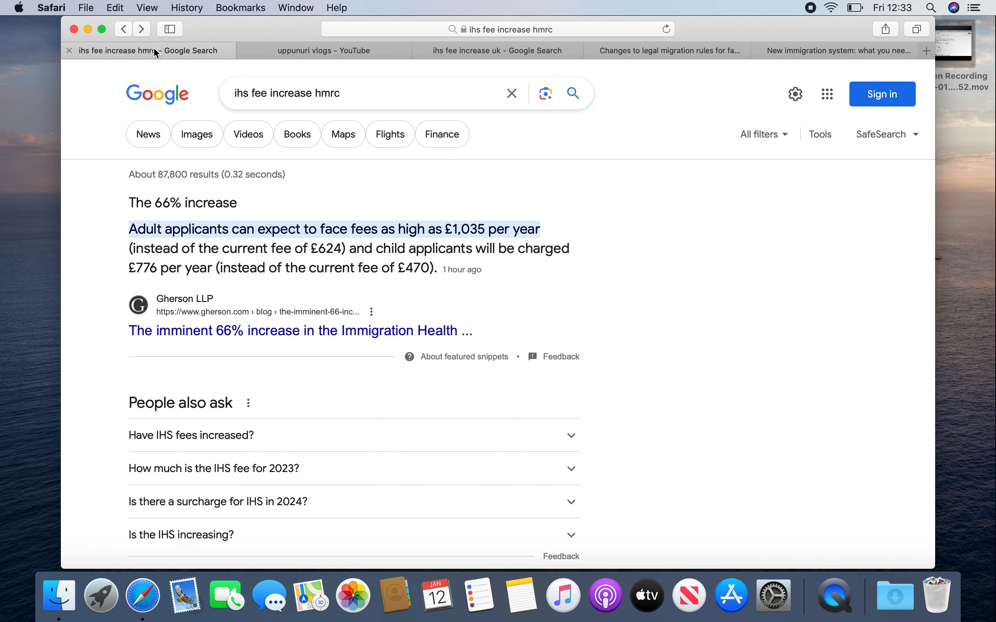
mouse_move(134, 195)
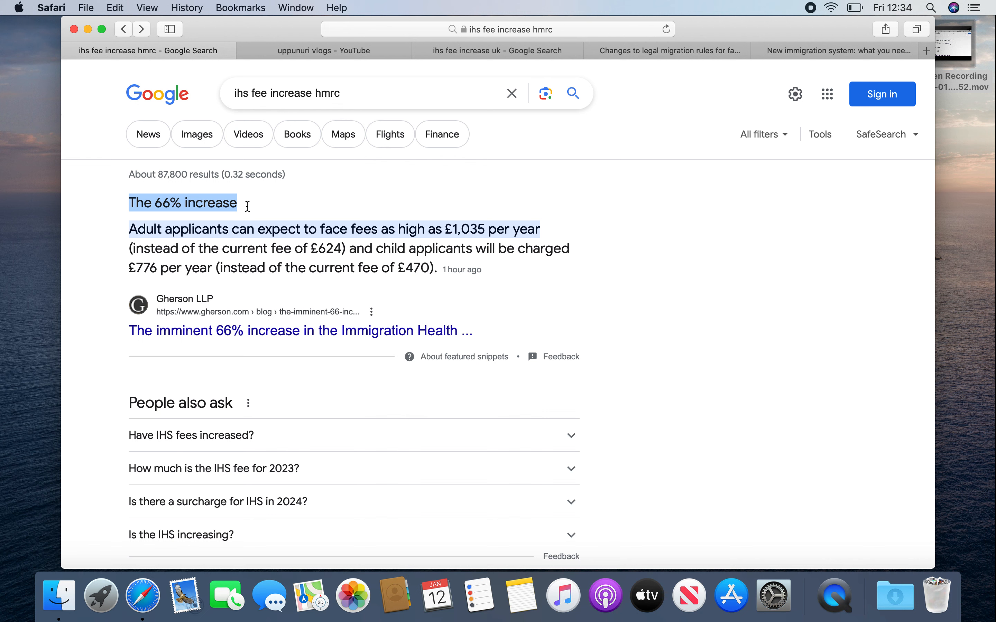
mouse_move(433, 173)
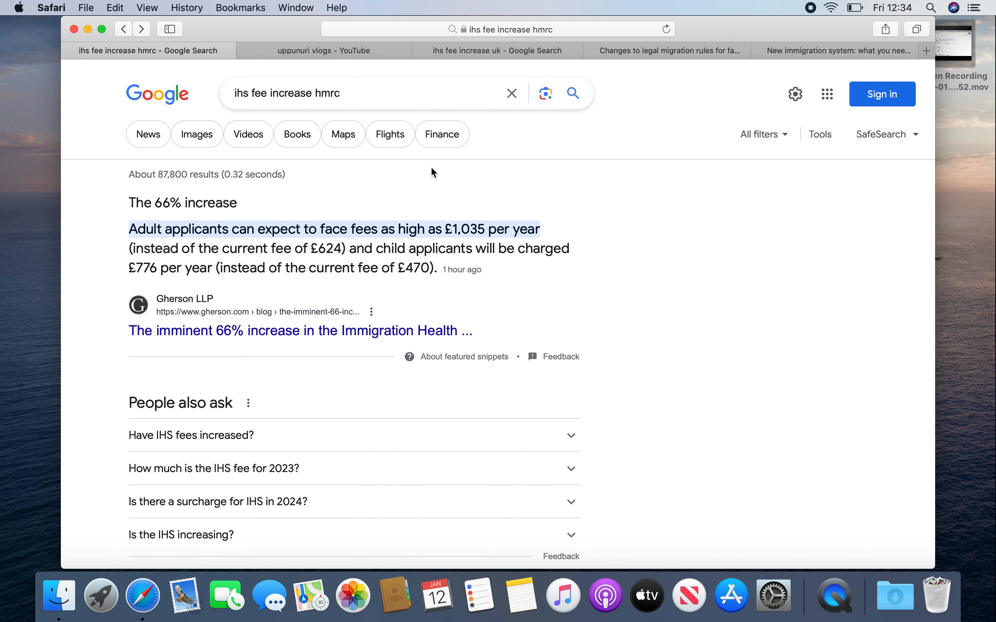
mouse_move(378, 202)
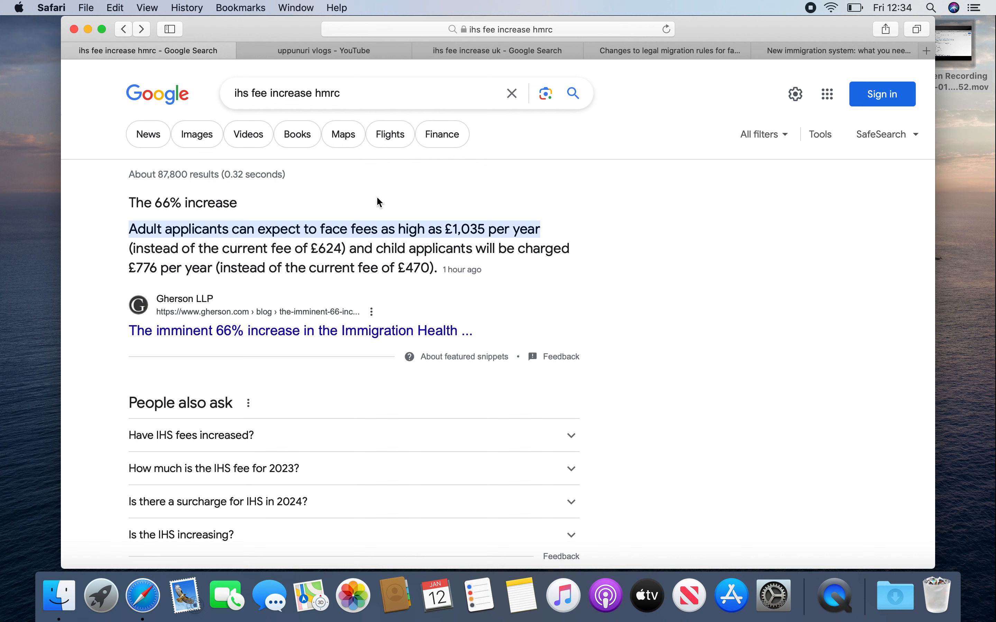
mouse_move(311, 249)
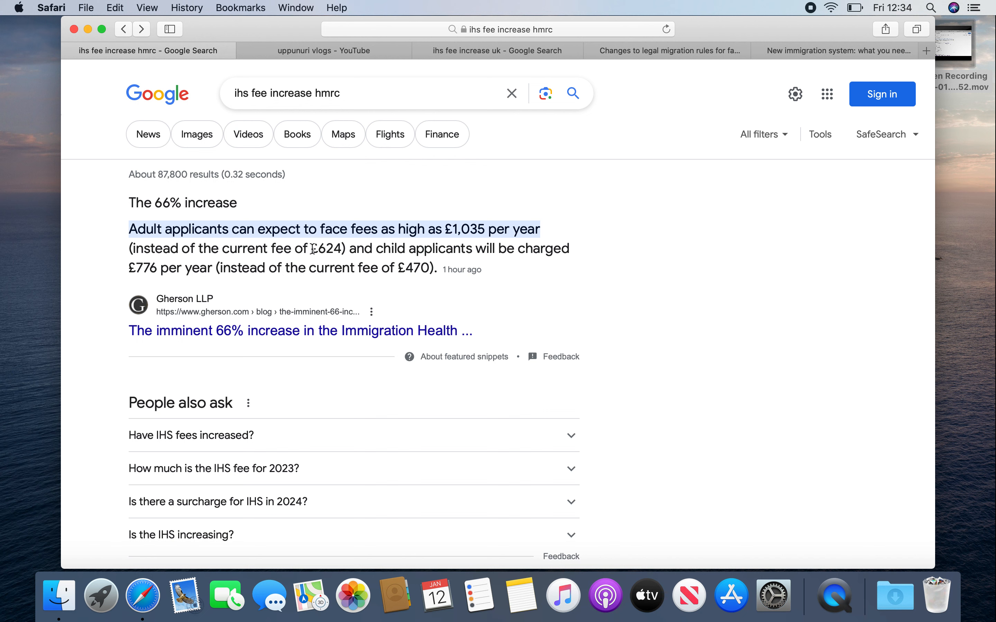
mouse_move(470, 211)
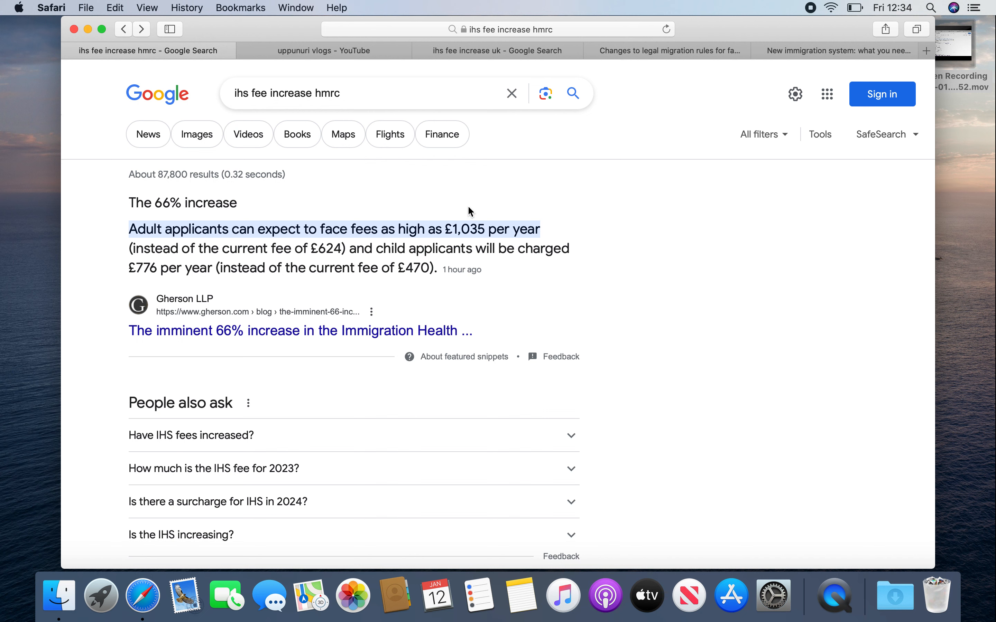
mouse_move(499, 227)
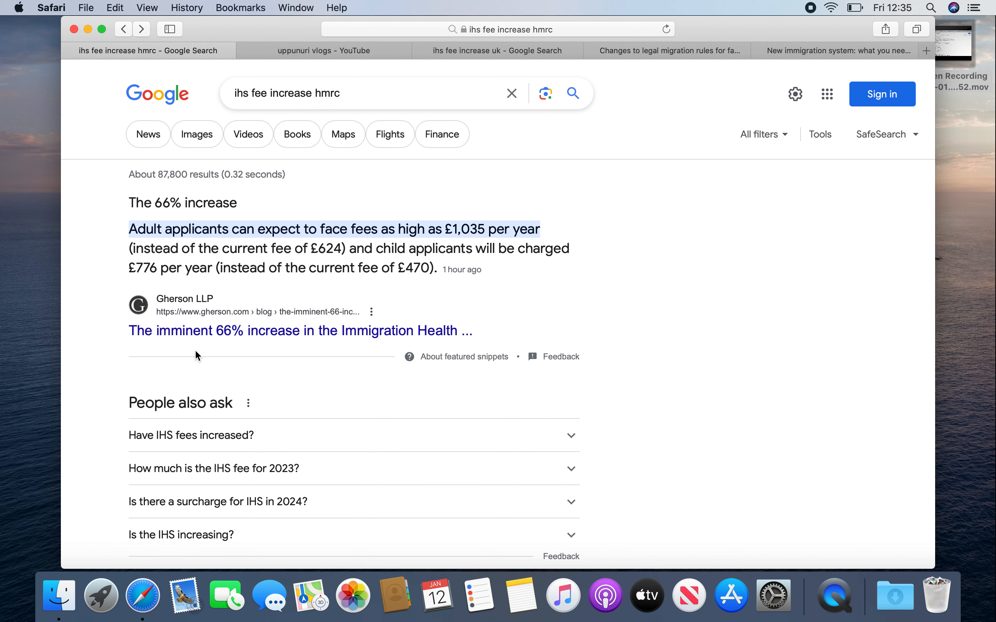
mouse_move(301, 332)
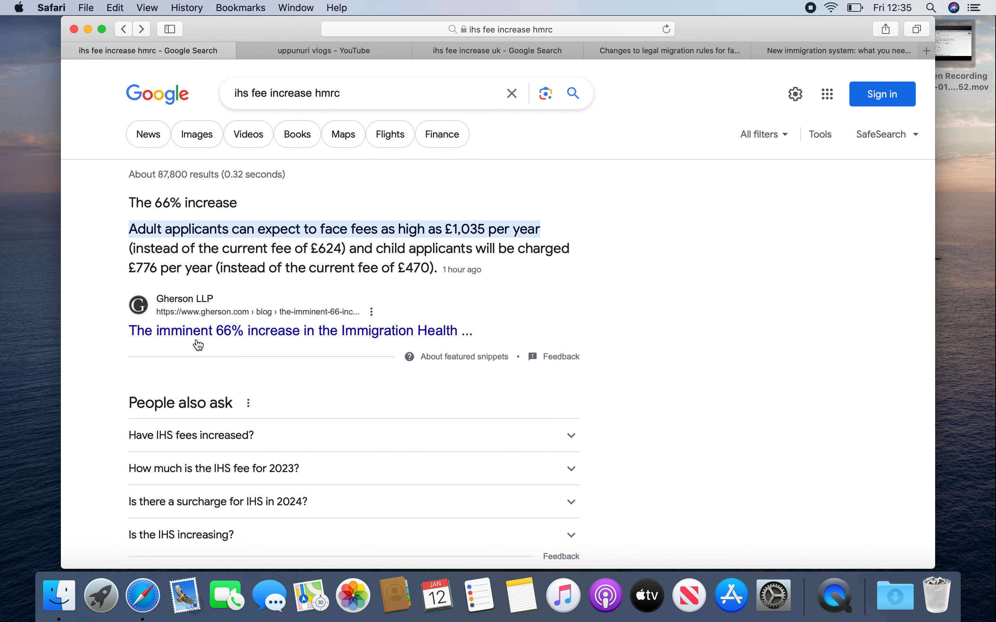
mouse_move(233, 11)
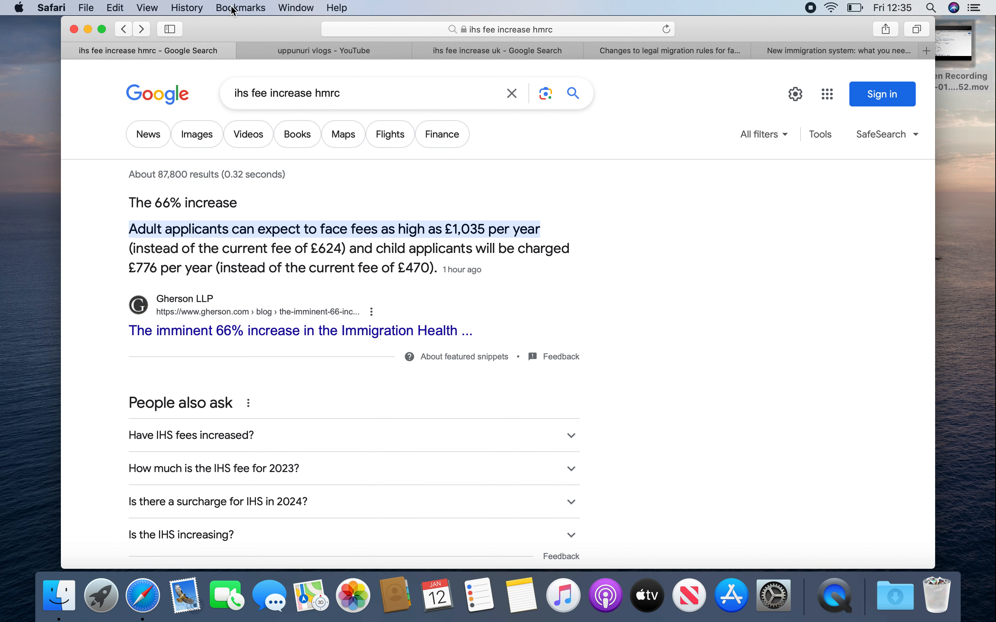
mouse_move(296, 257)
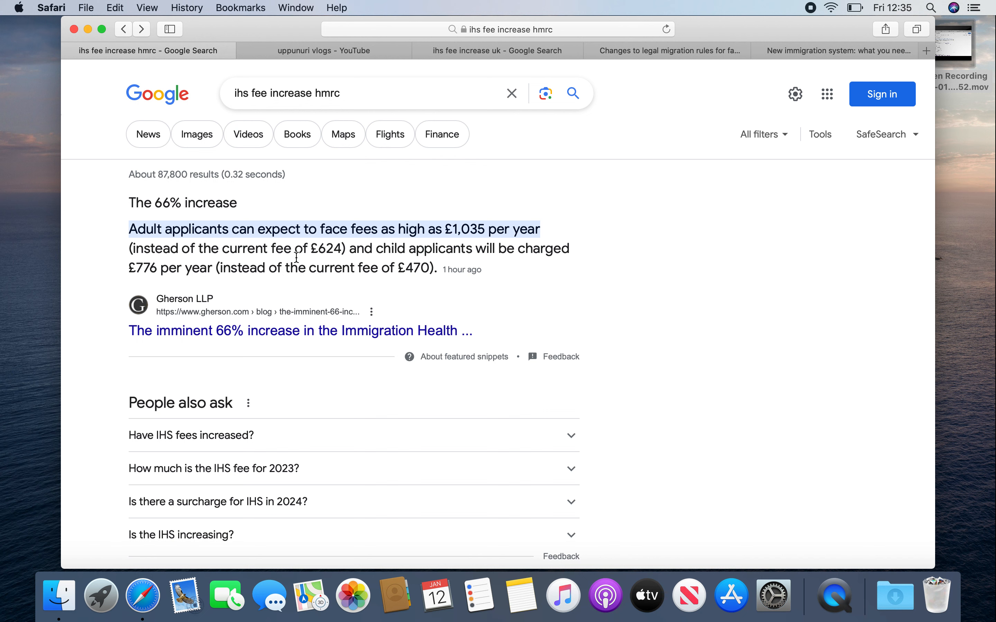
mouse_move(356, 200)
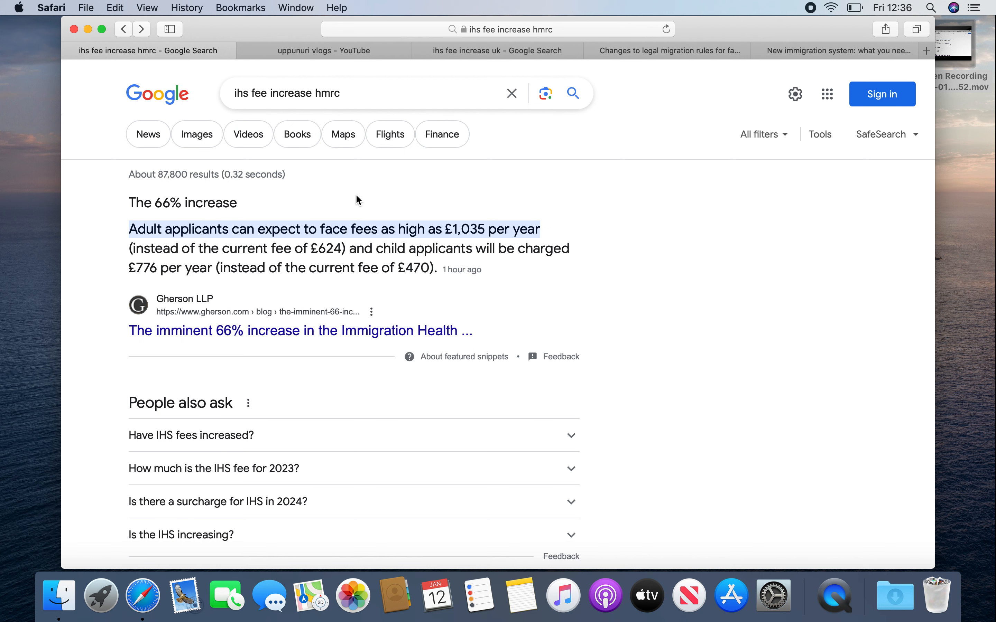
mouse_move(318, 51)
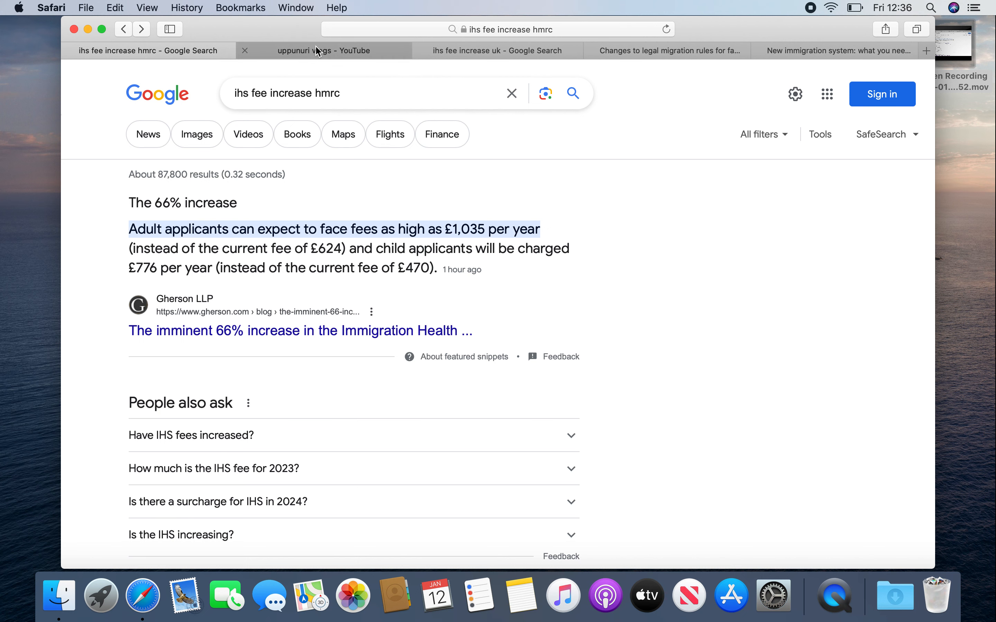
Step: Check the 'ihs fee increase uk' results, then move to the Commons Library briefing on 2024 migration rule changes
click(495, 51)
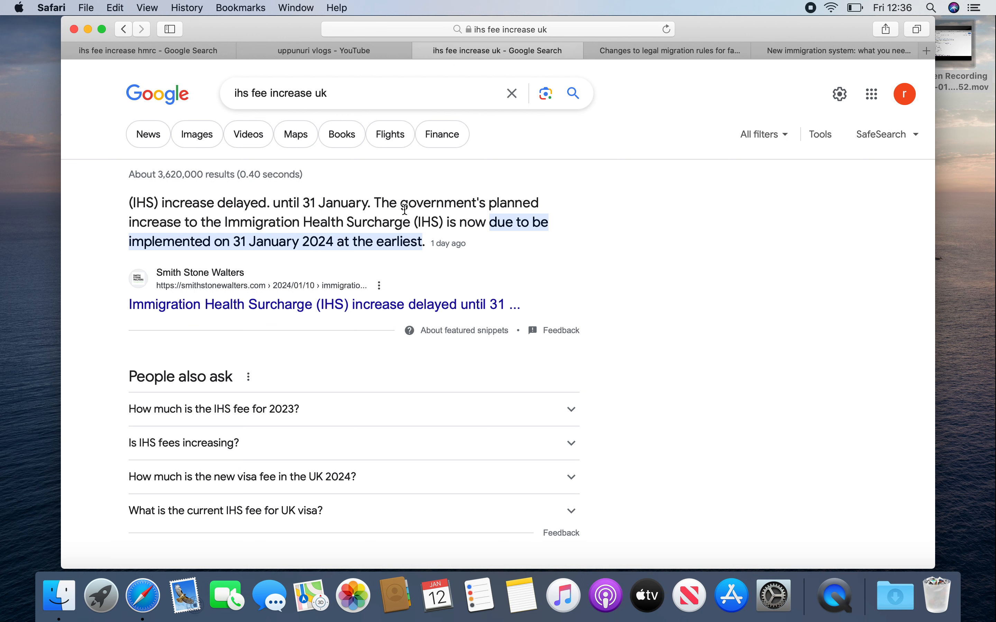
mouse_move(273, 237)
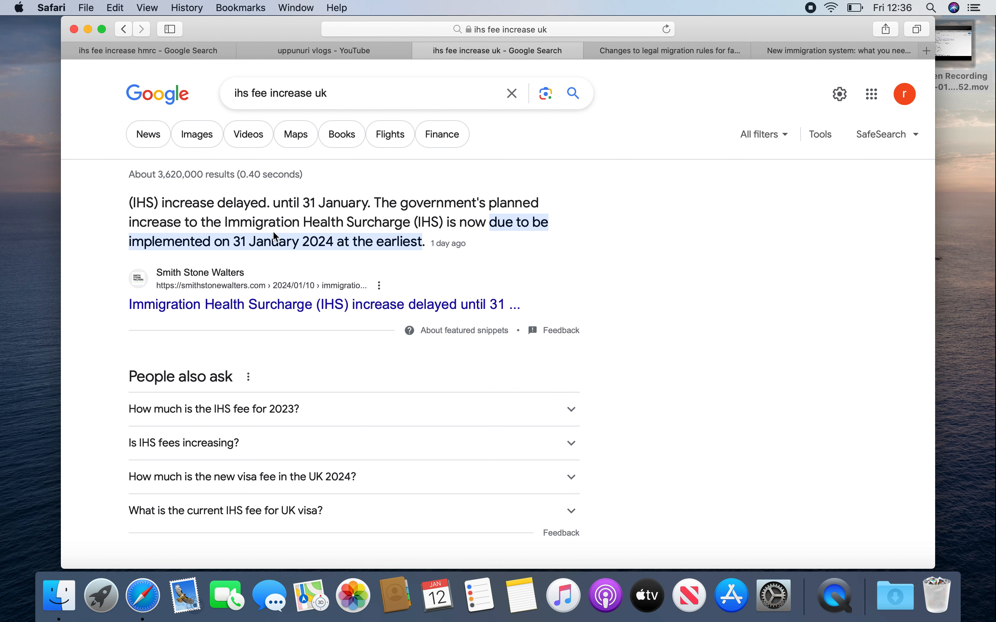
mouse_move(545, 231)
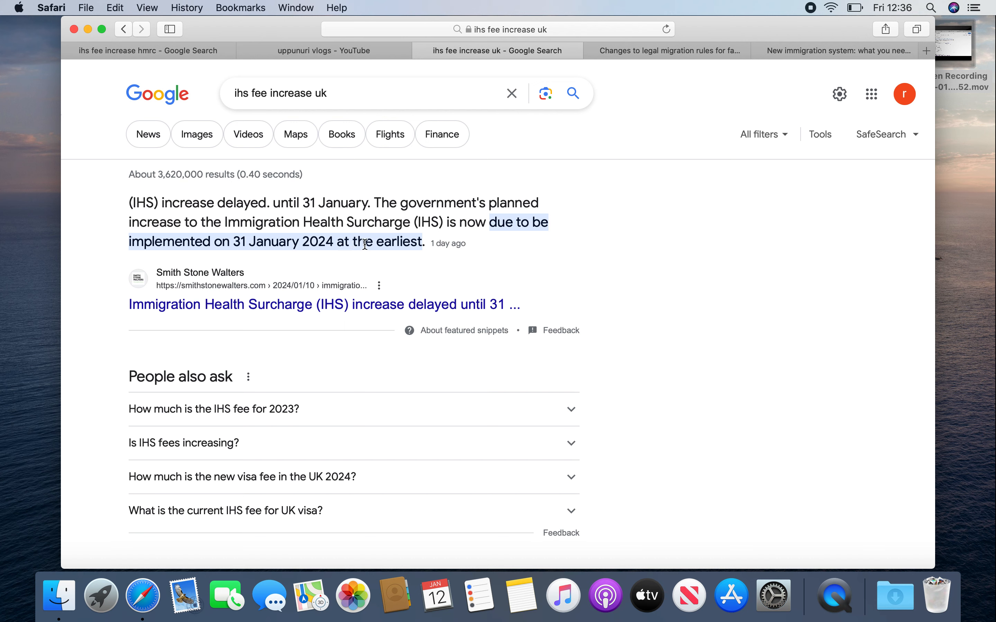
mouse_move(470, 241)
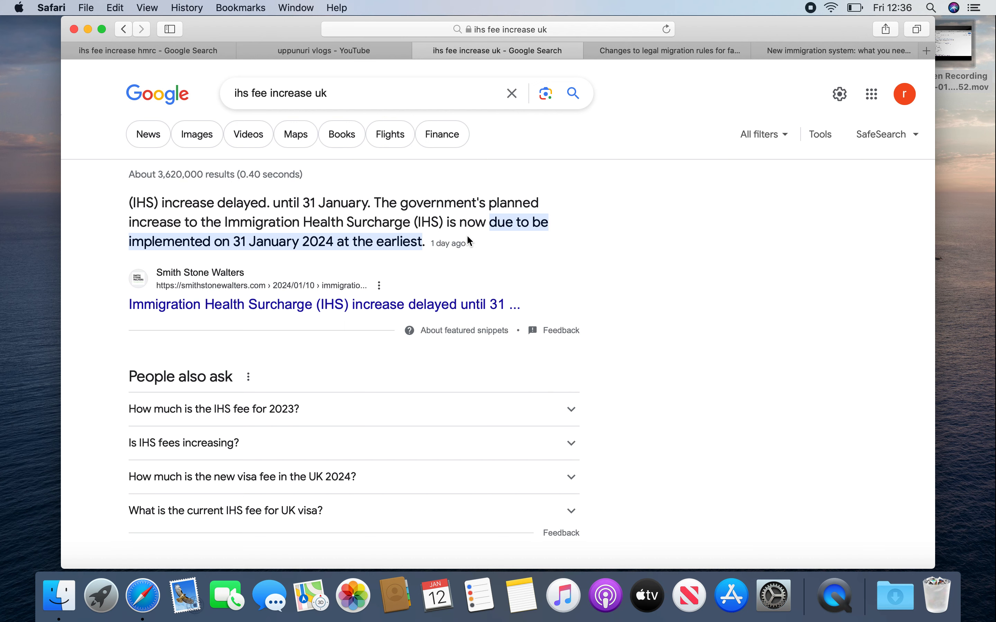
click(665, 50)
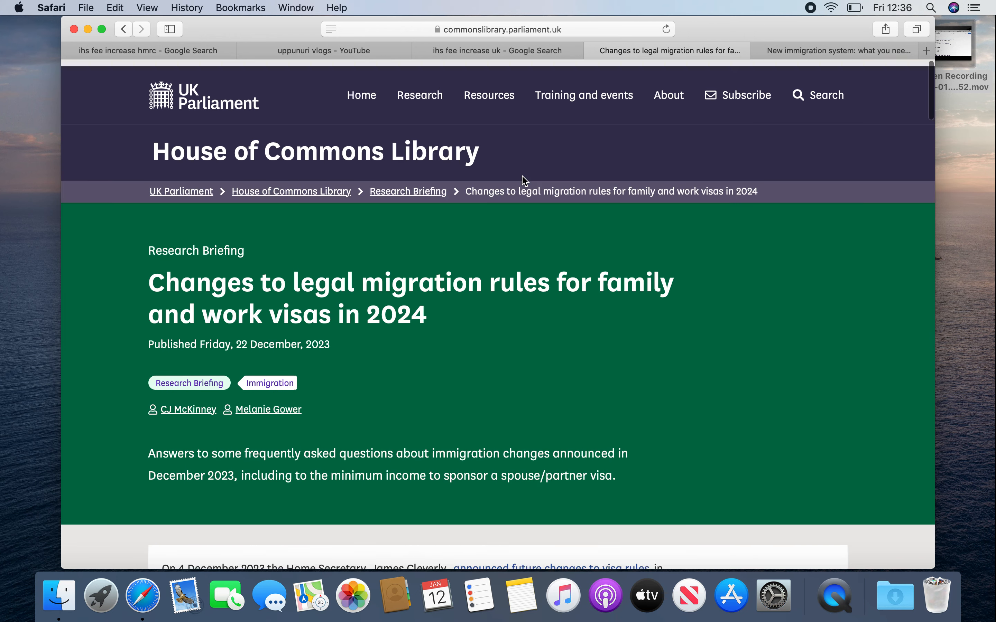
Step: Read the 'What are the five changes?' section, then return to the 'ihs fee increase hmrc' results
scroll(down, 3)
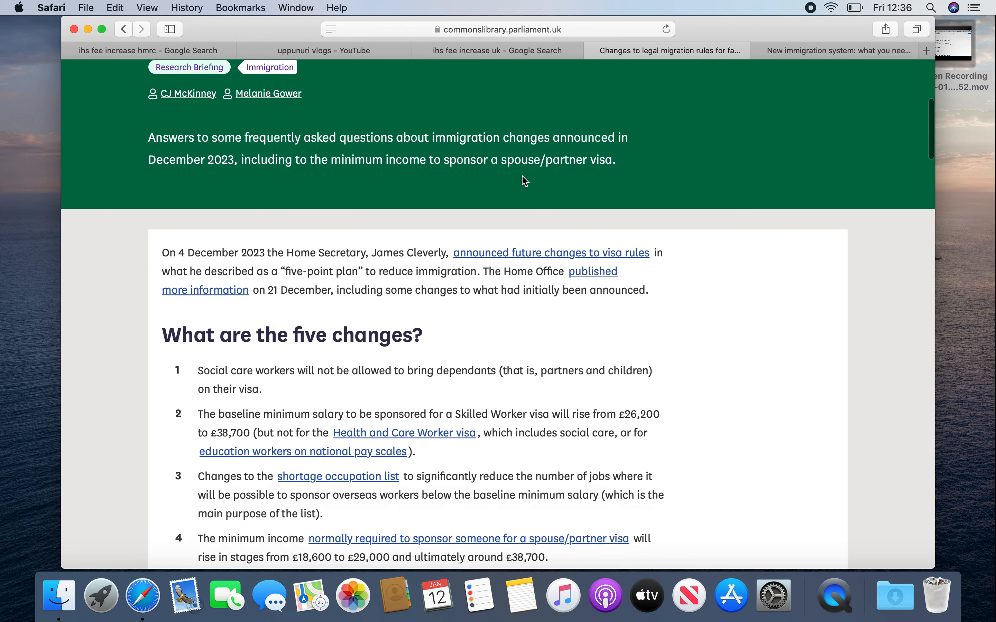
scroll(down, 3)
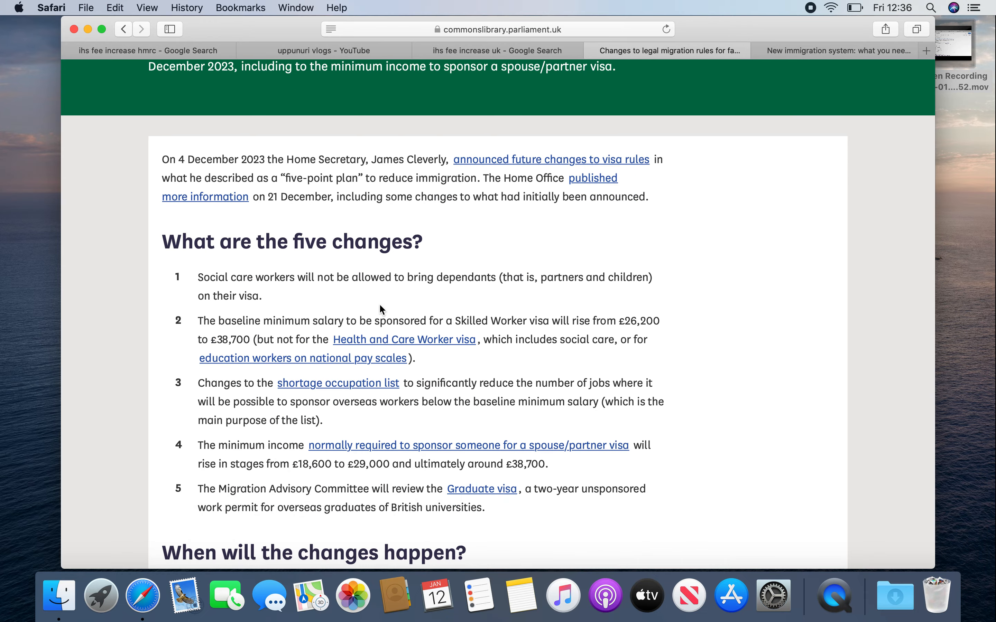
mouse_move(298, 269)
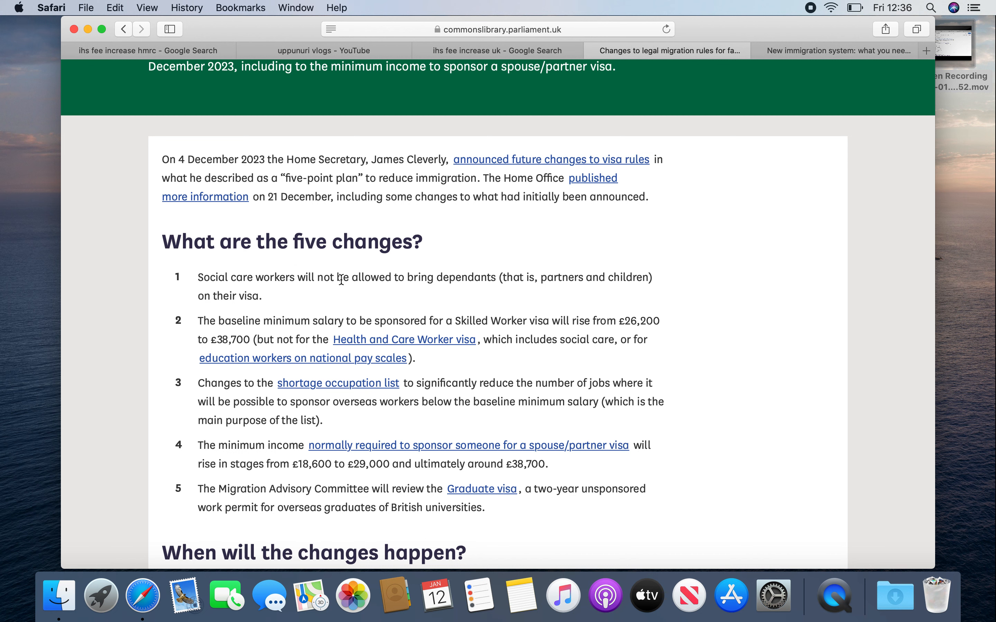
mouse_move(490, 293)
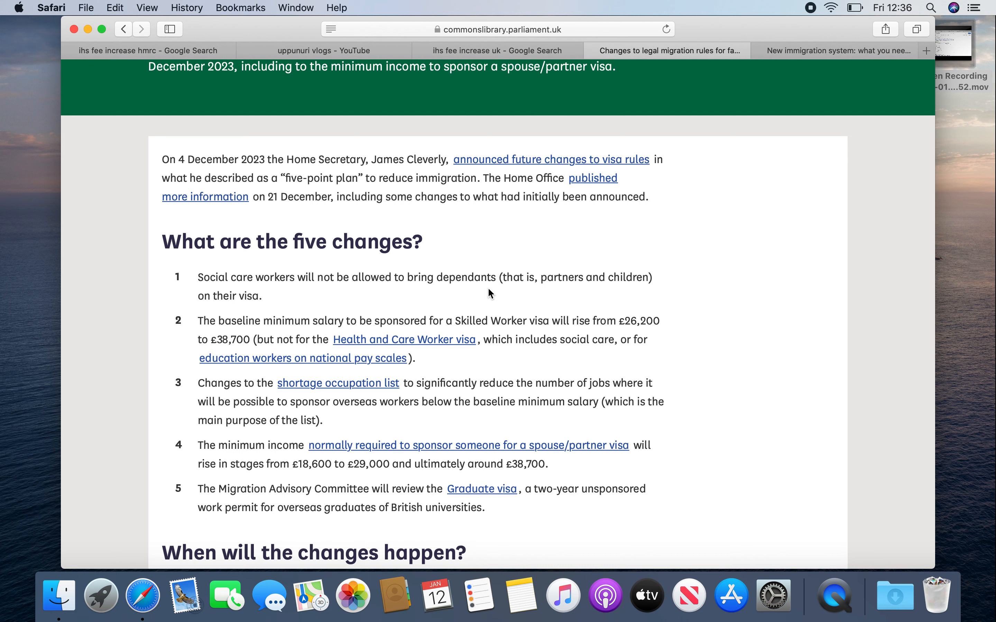
mouse_move(446, 332)
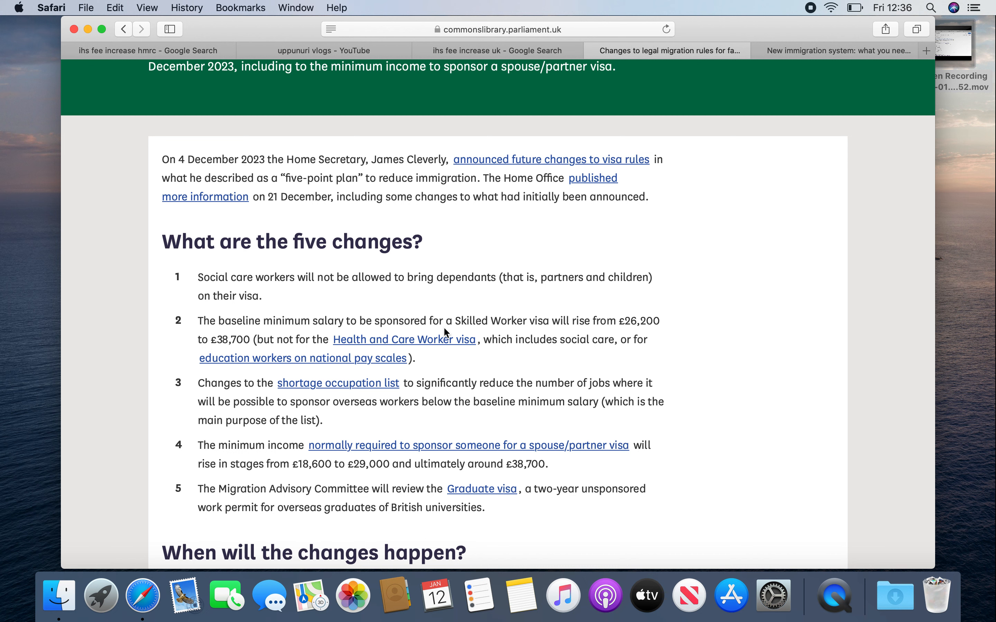
mouse_move(645, 317)
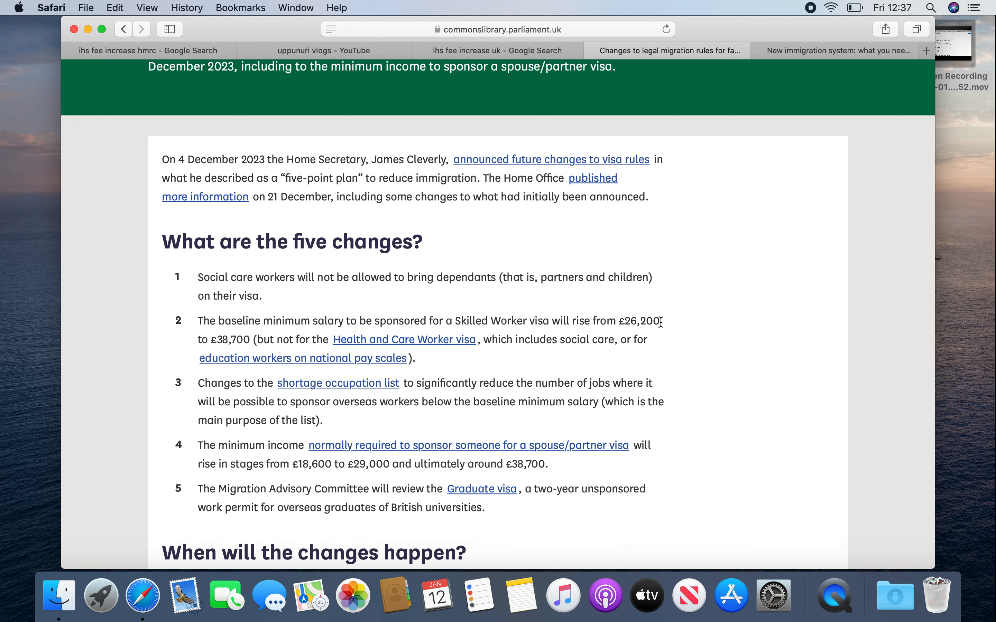
mouse_move(281, 528)
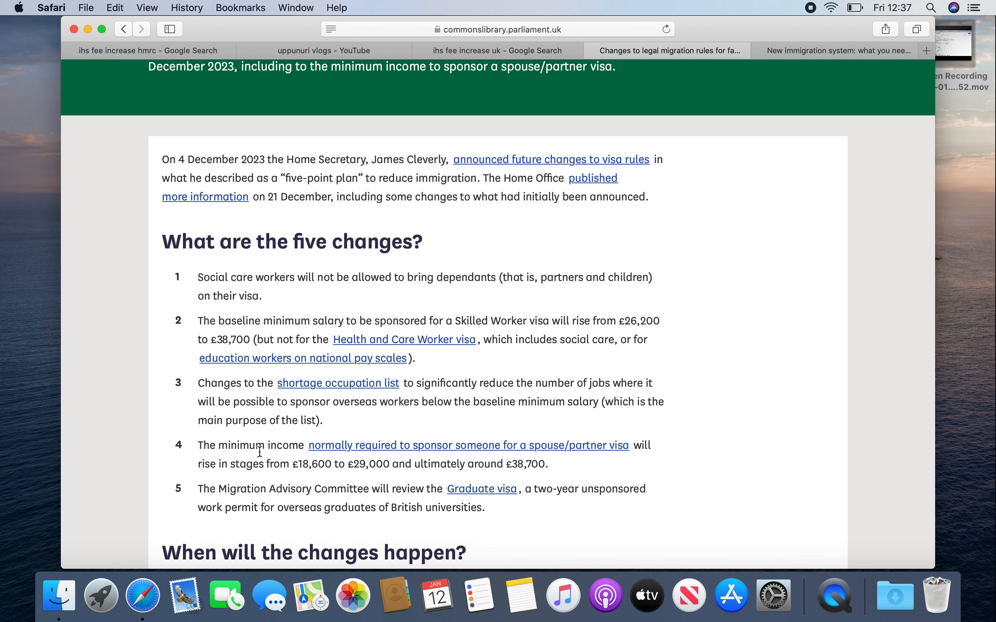
mouse_move(387, 455)
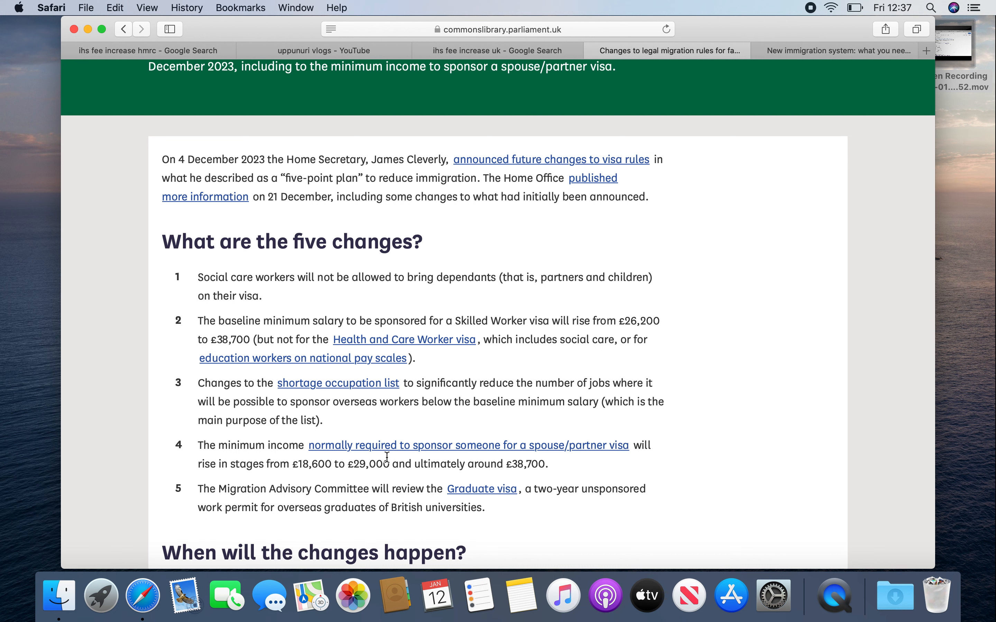
mouse_move(570, 449)
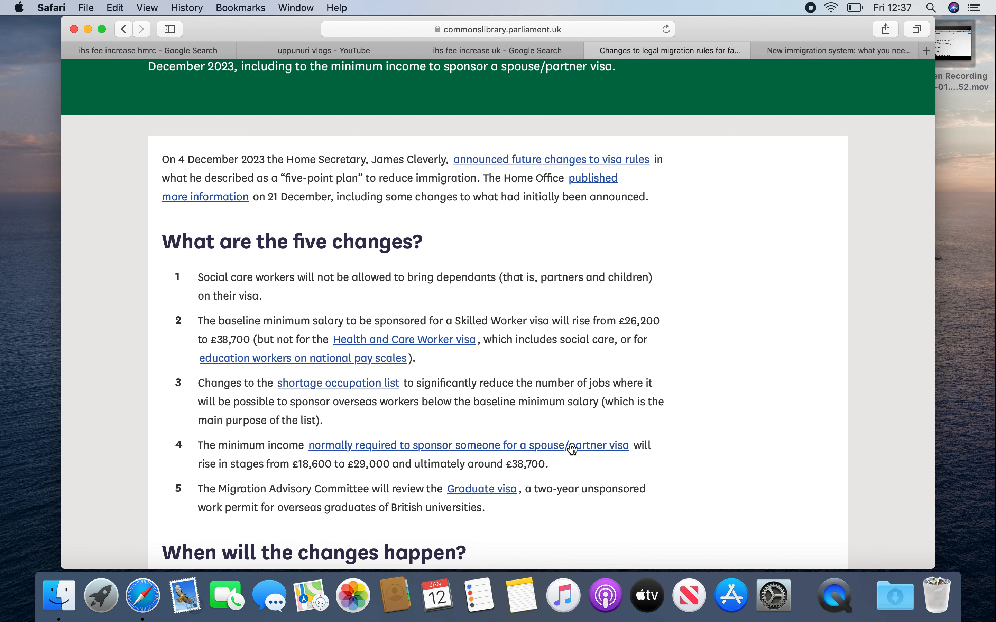
mouse_move(807, 43)
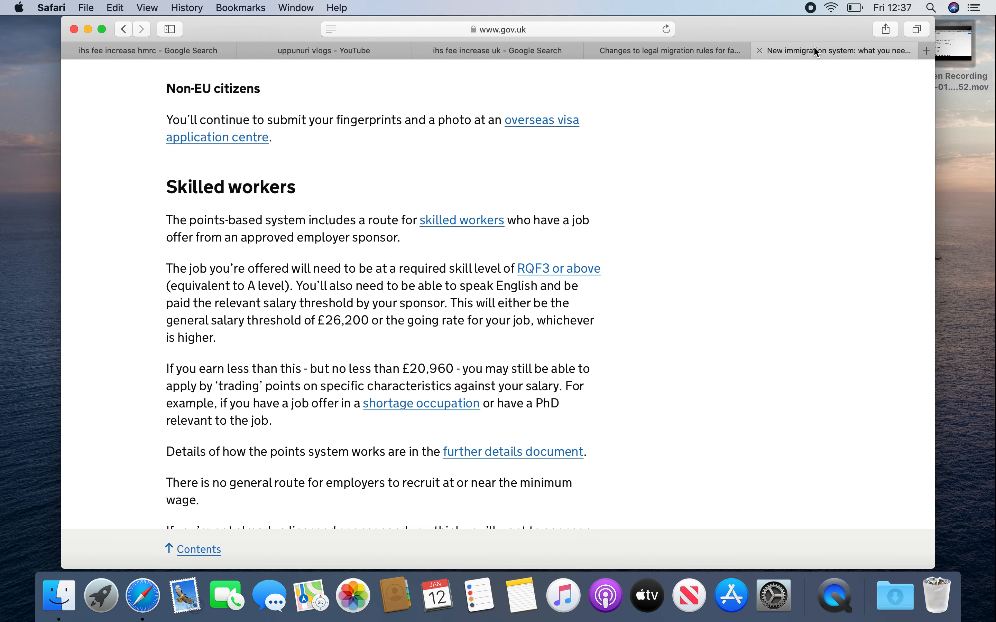
mouse_move(493, 160)
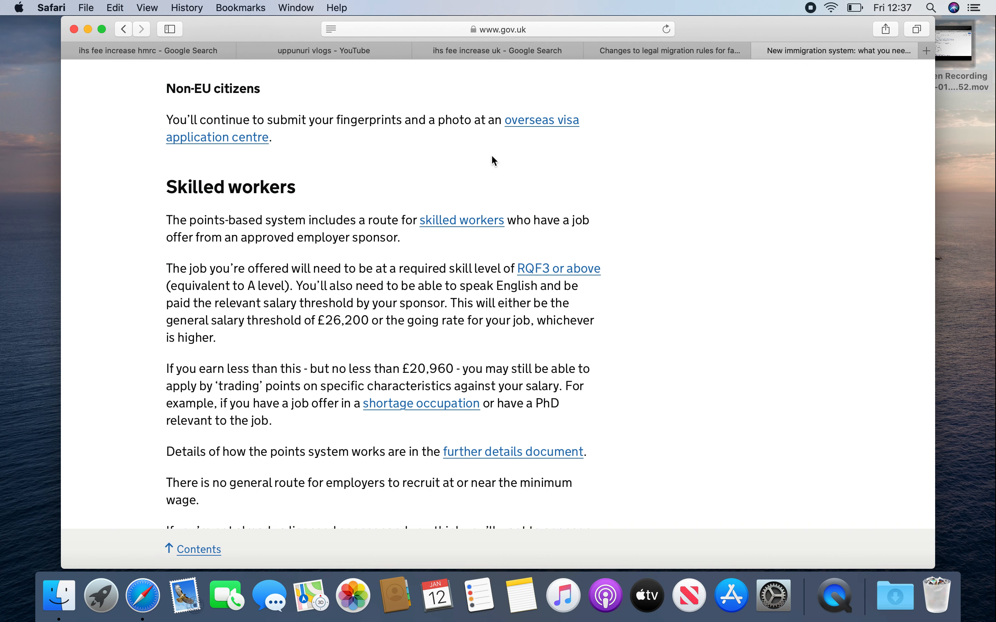
click(495, 50)
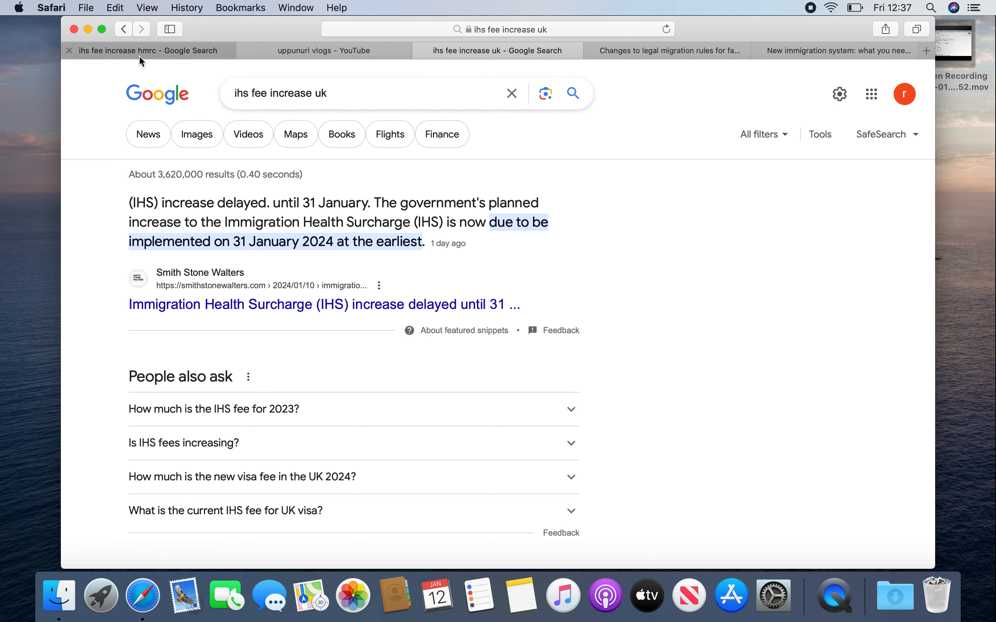
click(146, 51)
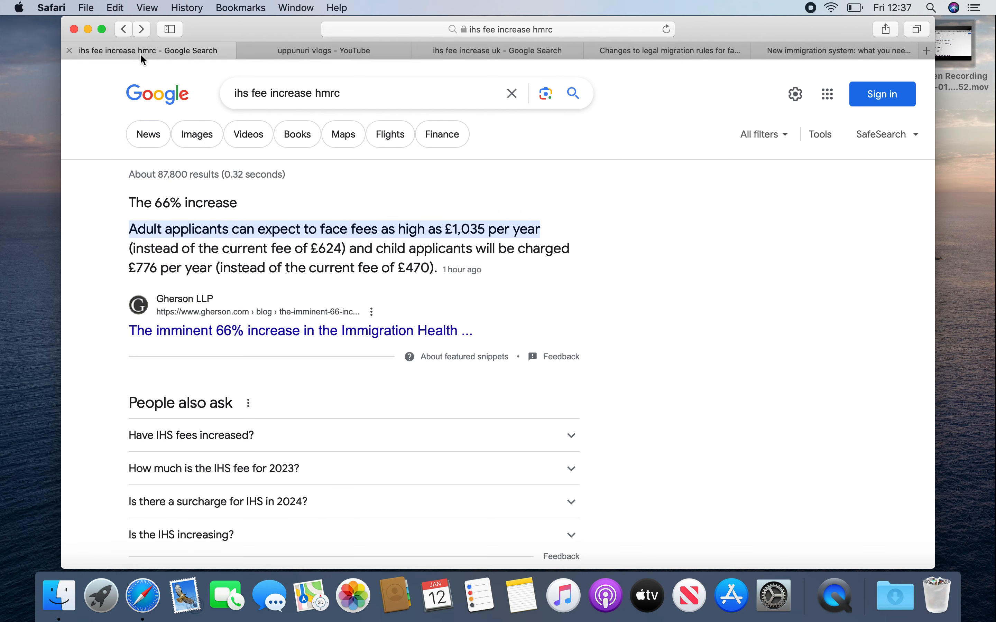